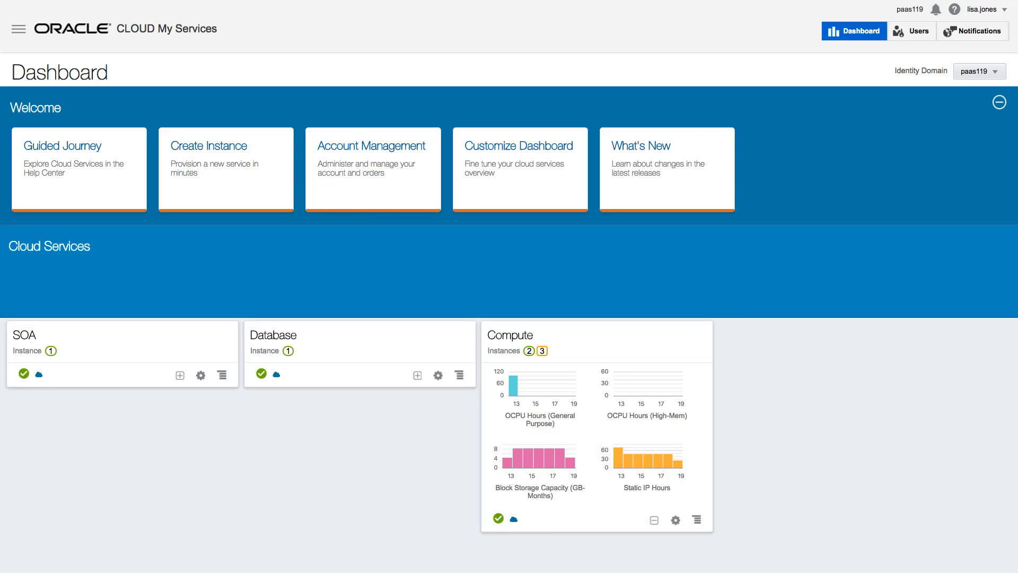
mouse_move(20, 34)
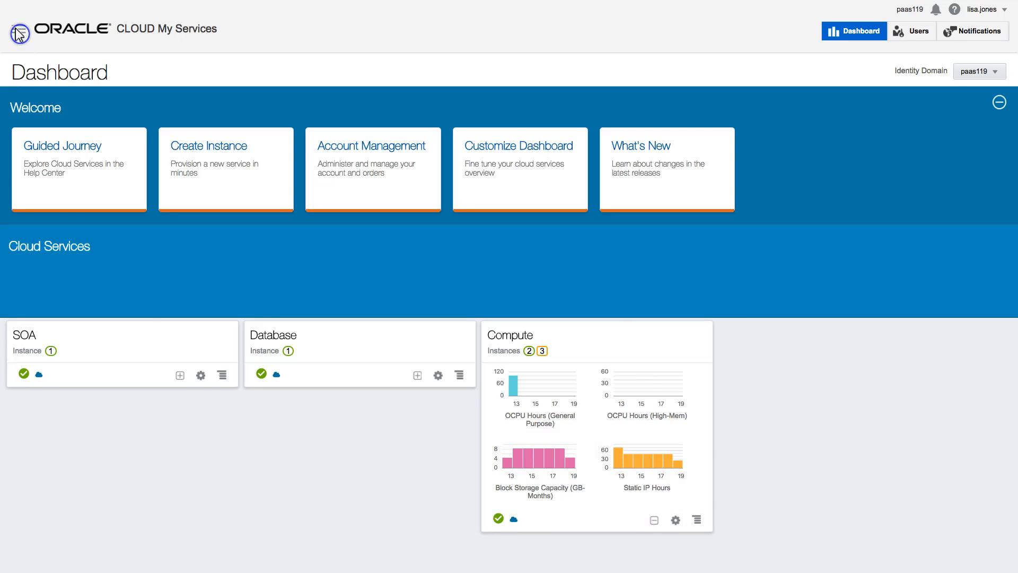
Open the Compute service from the My Services menu to reach its network security applications.
left_click(19, 31)
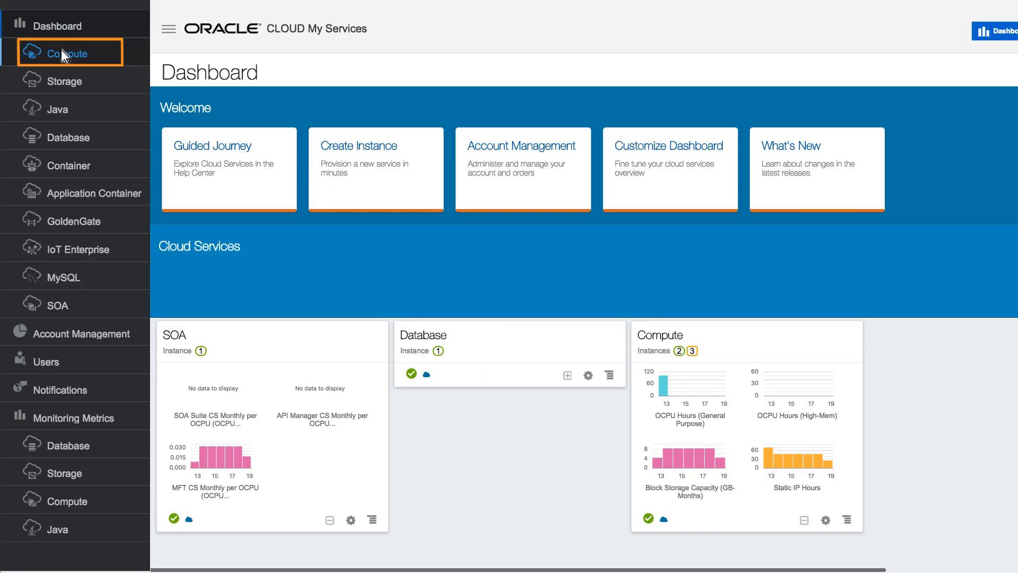
left_click(69, 53)
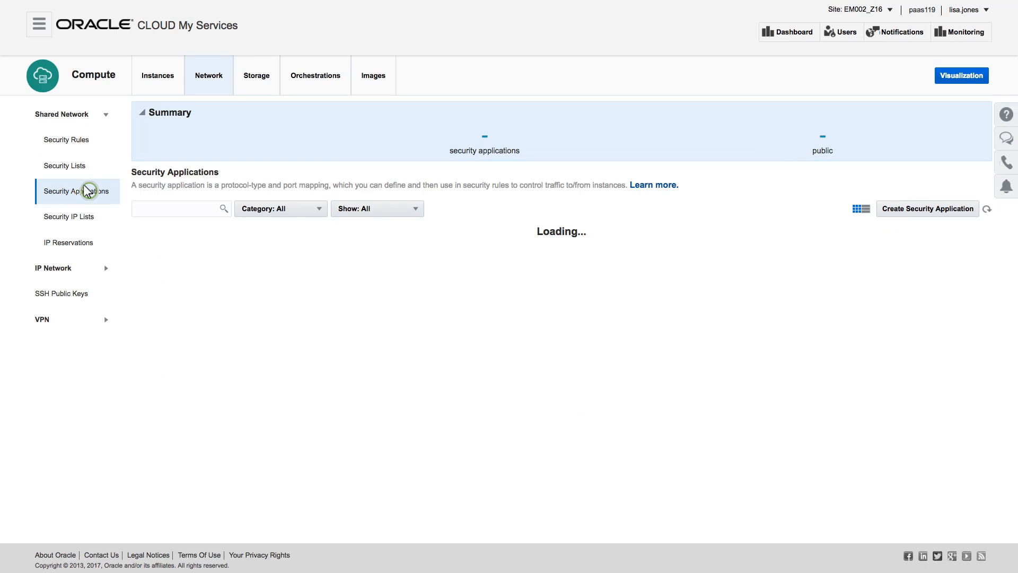
Create security application mft_port_7522 with port range 7522 to 7522.
left_click(928, 208)
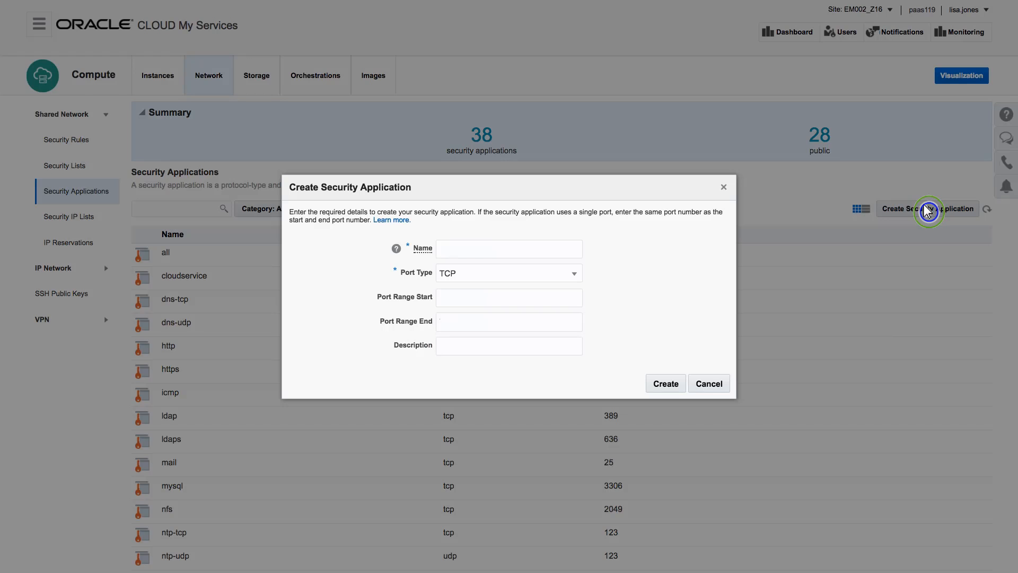
type("mft_port_7!")
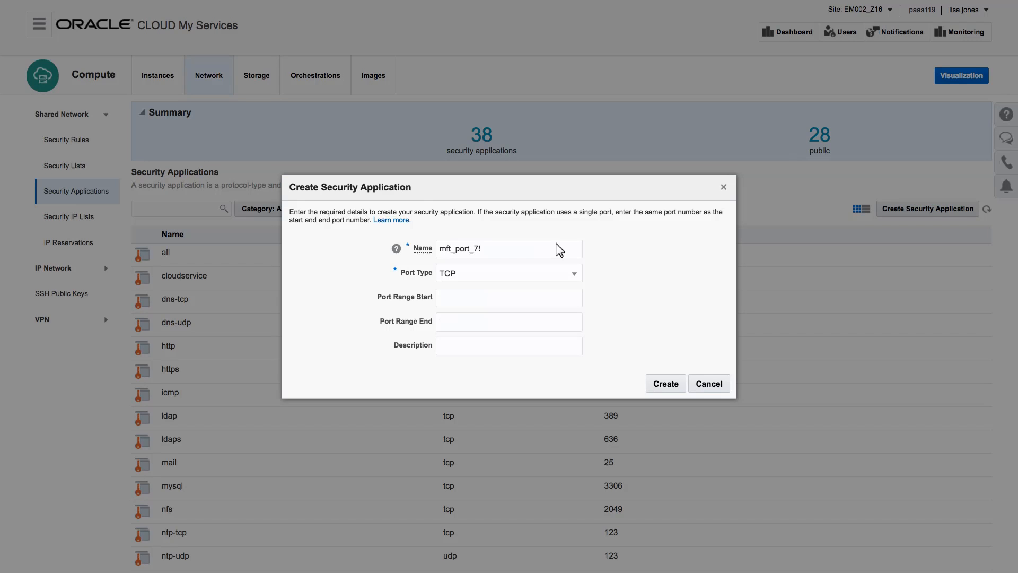
type("7522")
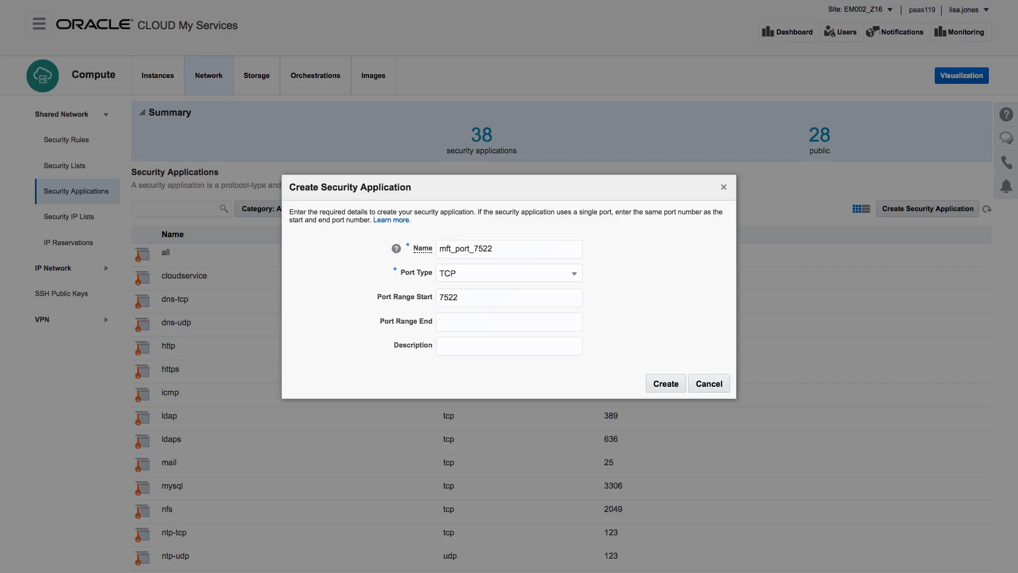
type("7522")
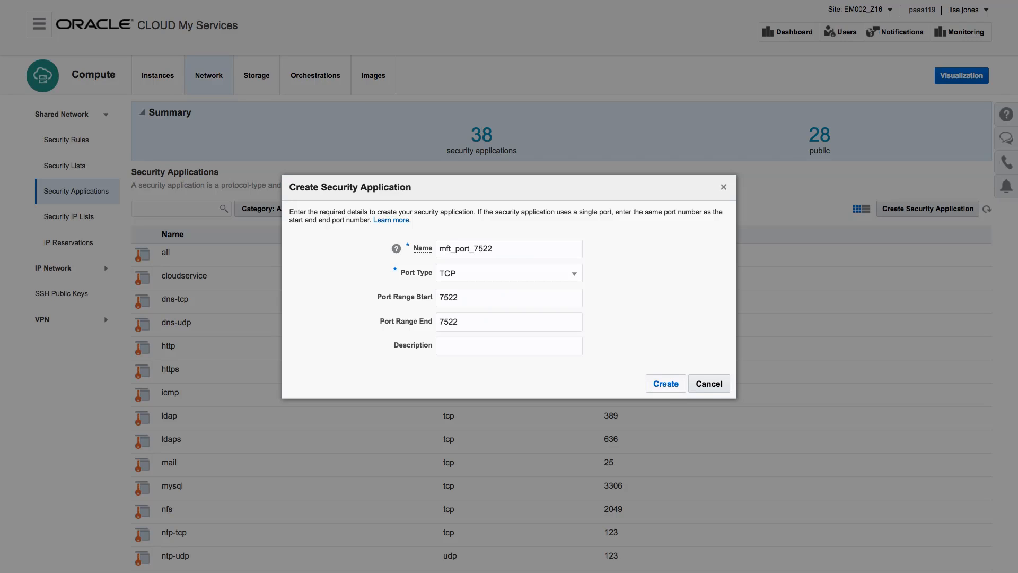
left_click(665, 382)
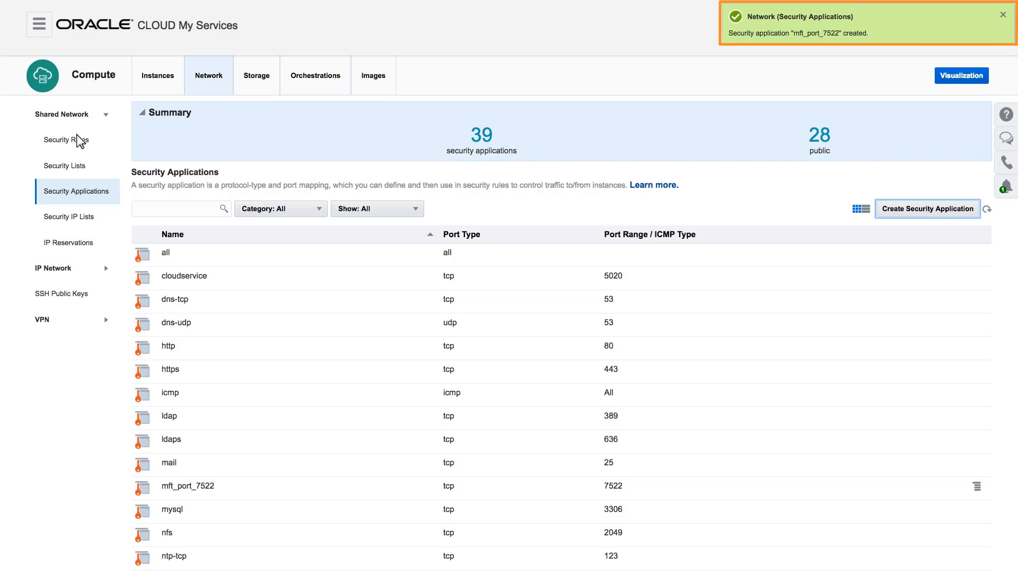
Create security rule mft_7522_secrule using mft_port_7522, targeting SOA/paas11912c1221mft/wls/ora_ms.
left_click(64, 139)
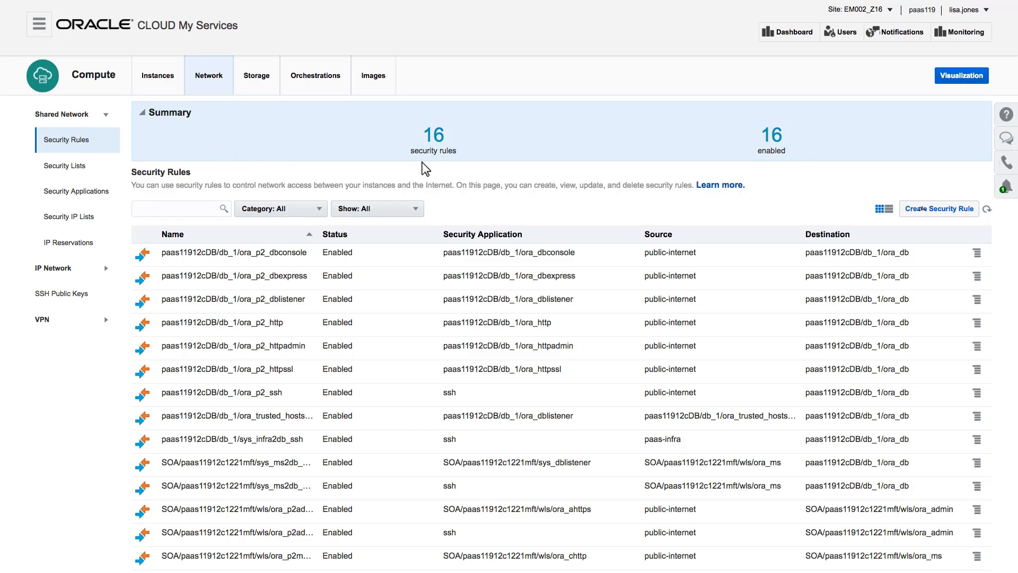
left_click(938, 208)
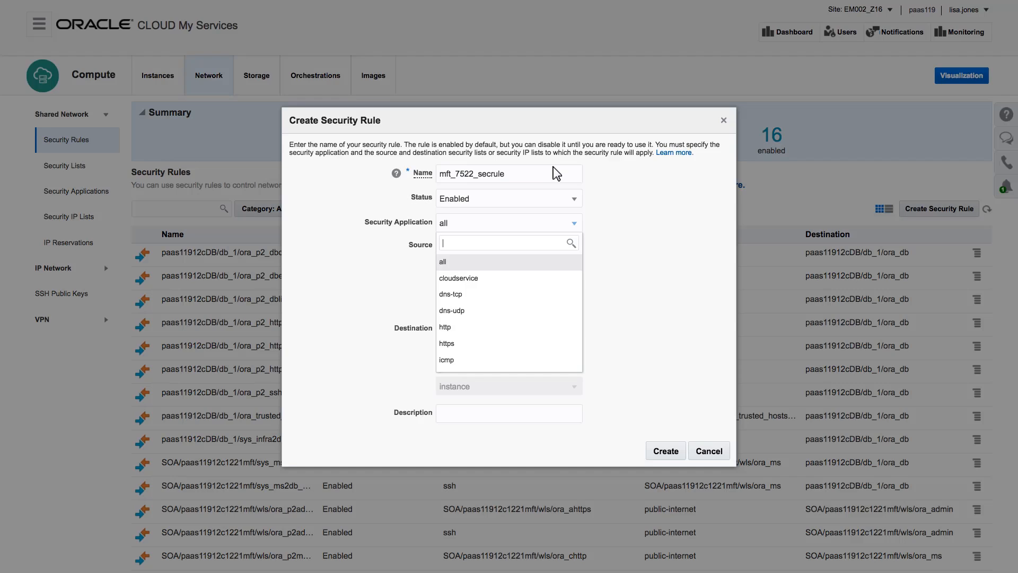
type("mft_port_7522")
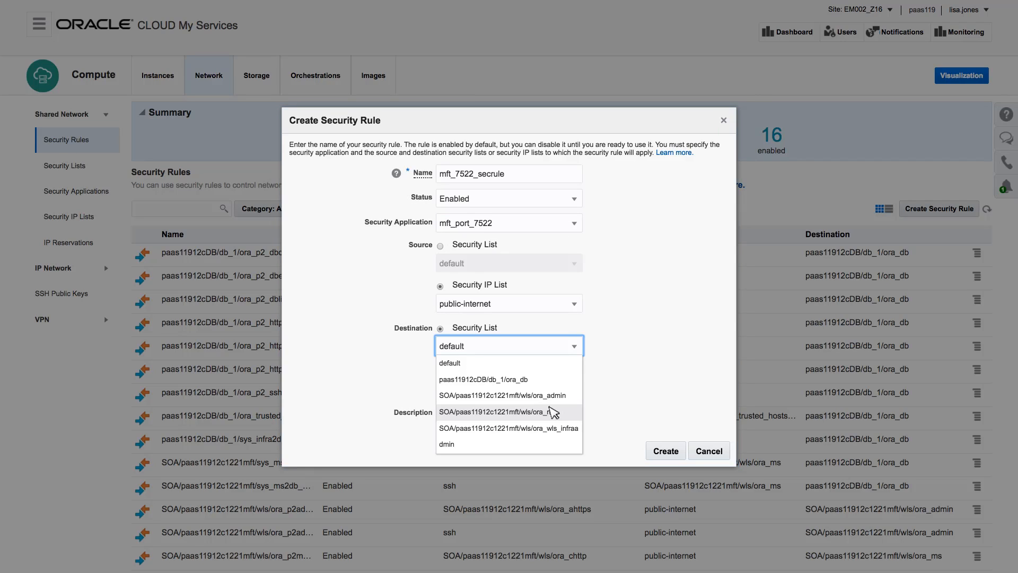
left_click(497, 411)
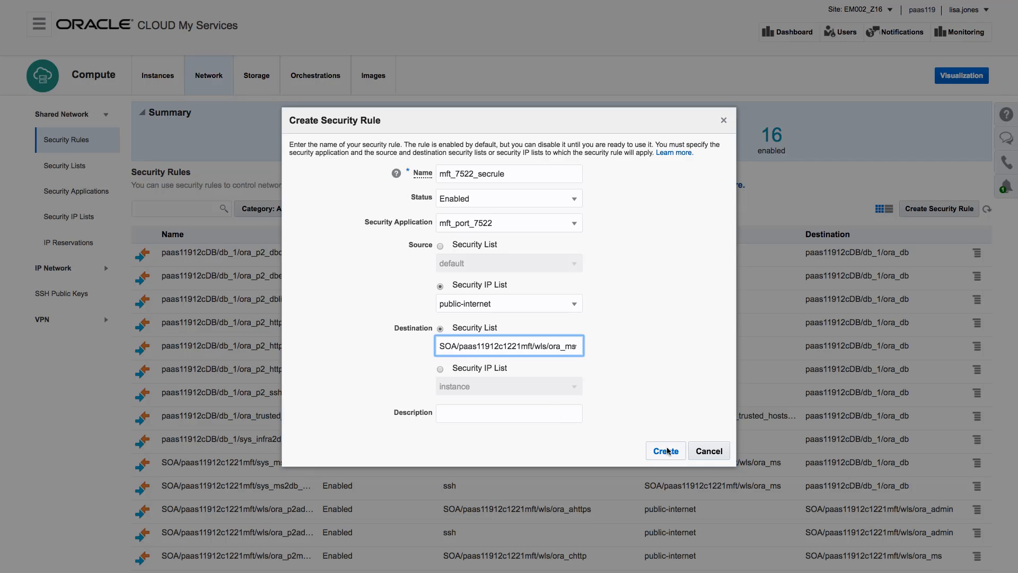
left_click(665, 450)
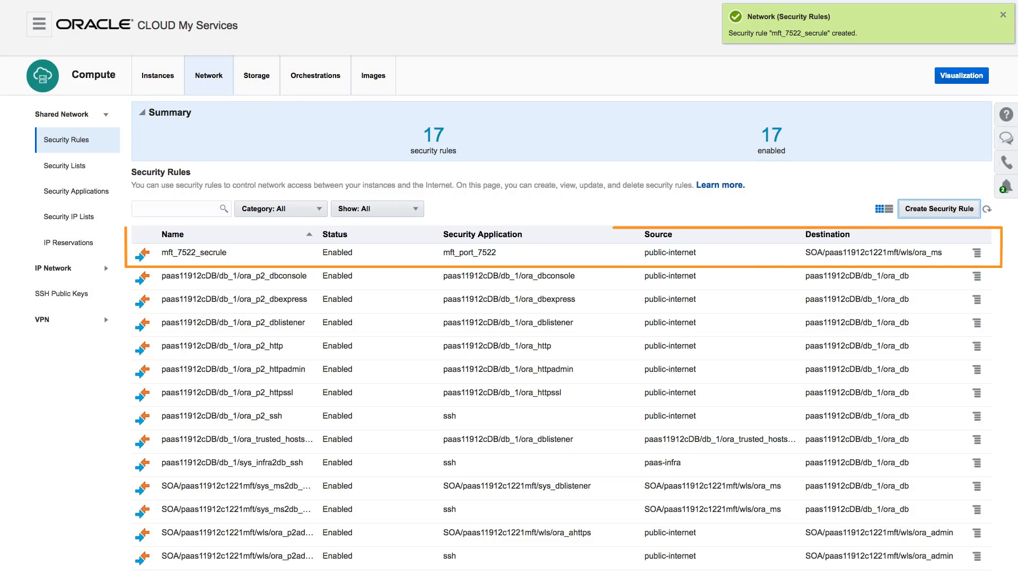